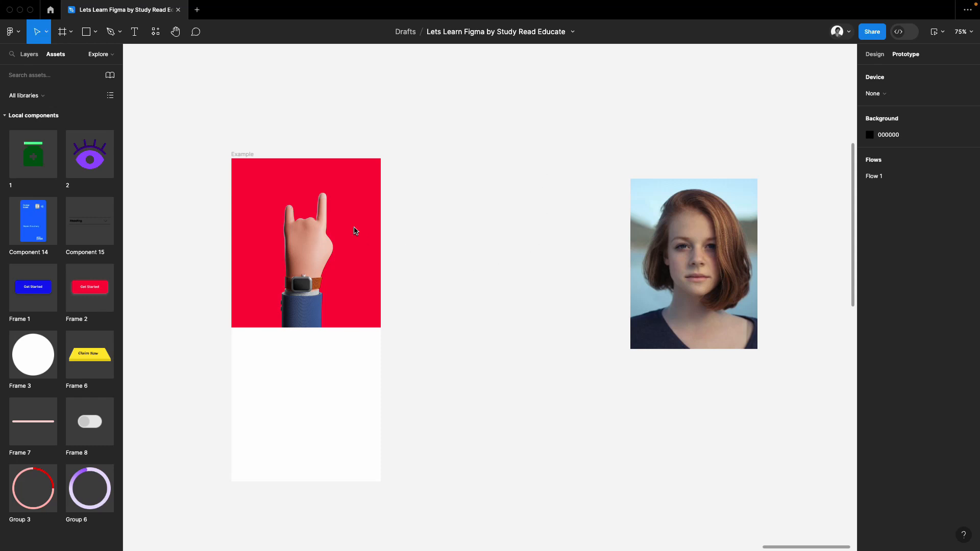
mouse_move(353, 235)
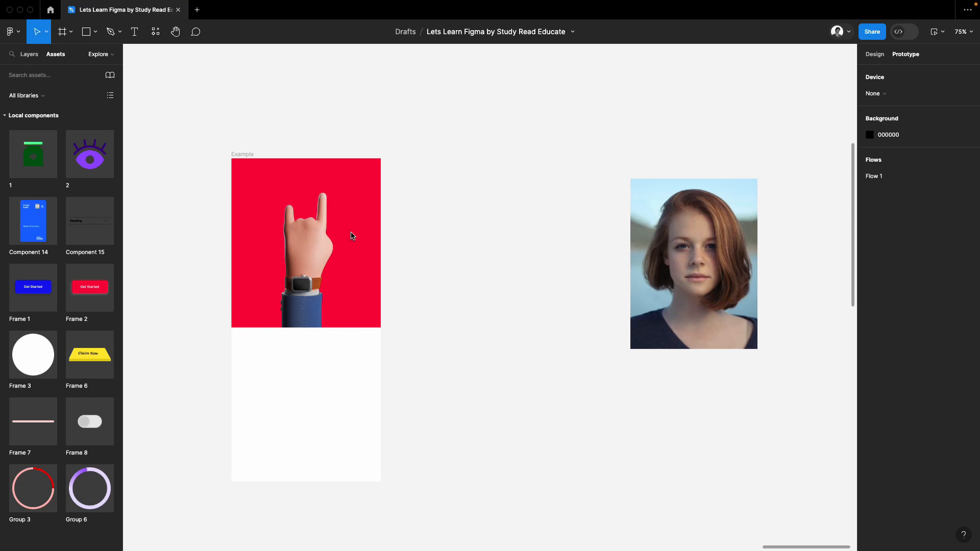
mouse_move(350, 228)
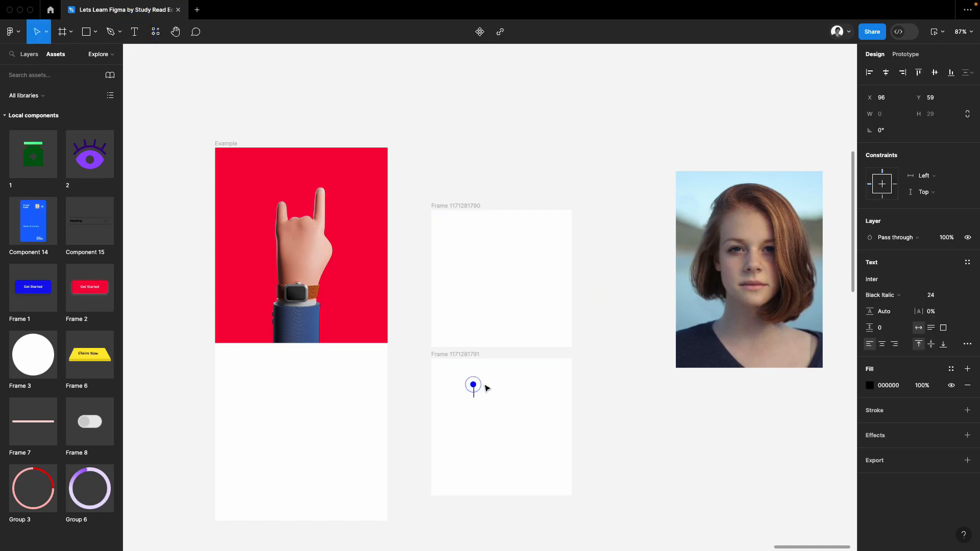
- Enter the 'Name of Blog' title and the 'Para Graph' paragraph text in the lower frame
type("Name of Blog")
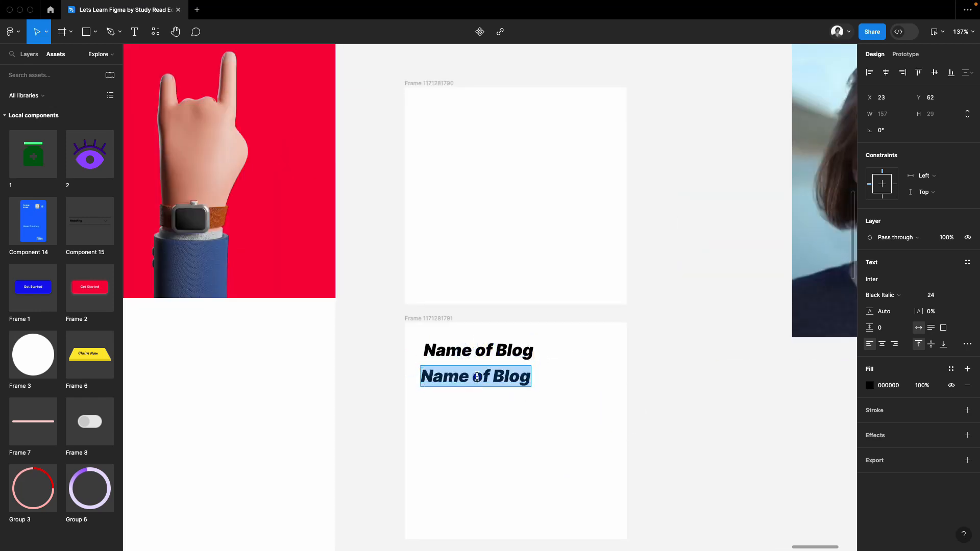
type("Para")
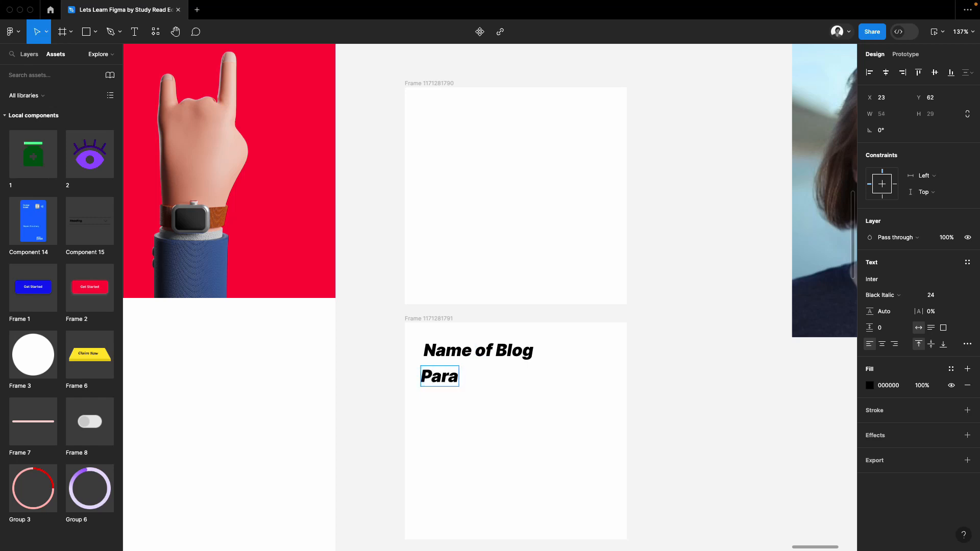
type("Graph")
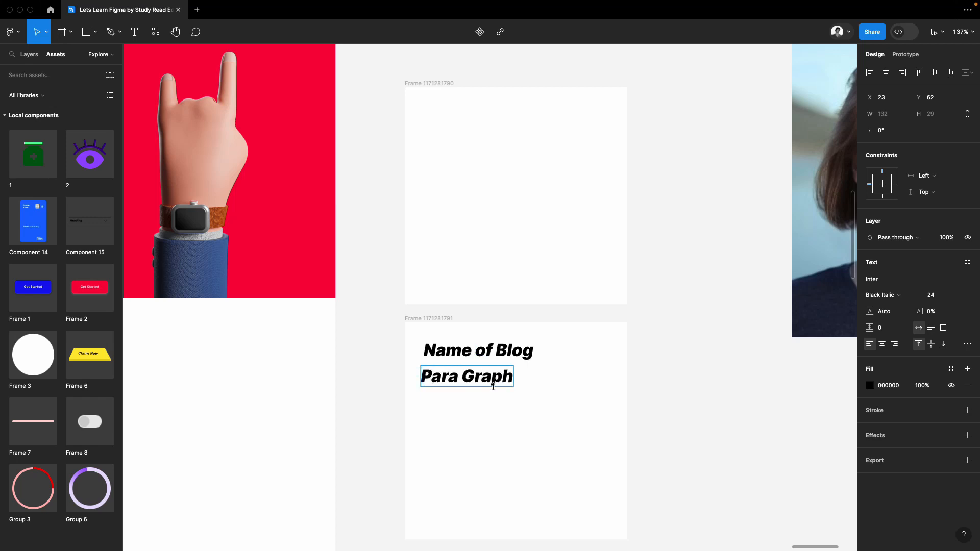
key("Backspace")
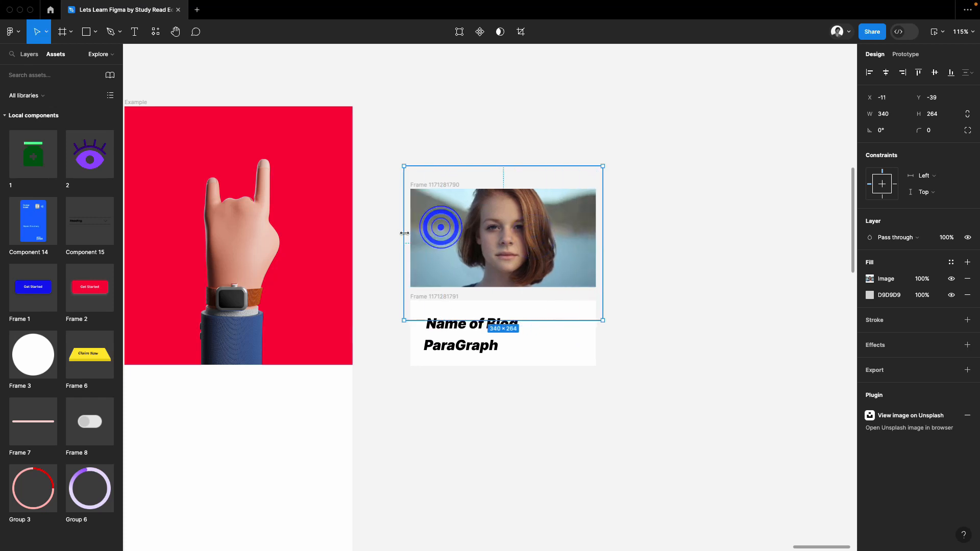
- Deselect the 340×264 cropped portrait photo sitting above the text frame
left_click(691, 235)
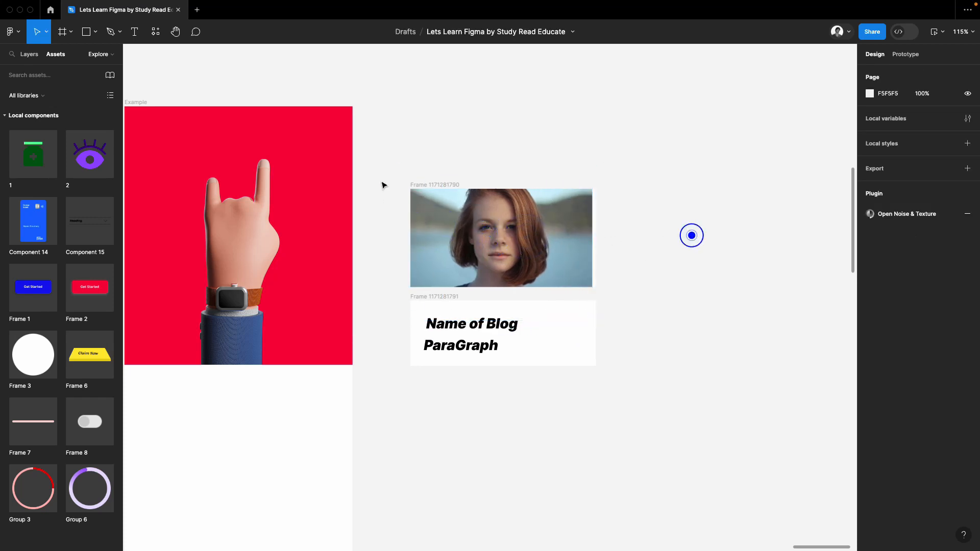
- Auto-layout the photo and text into one card with 0 spacing and corner radius 20
key("shift+a")
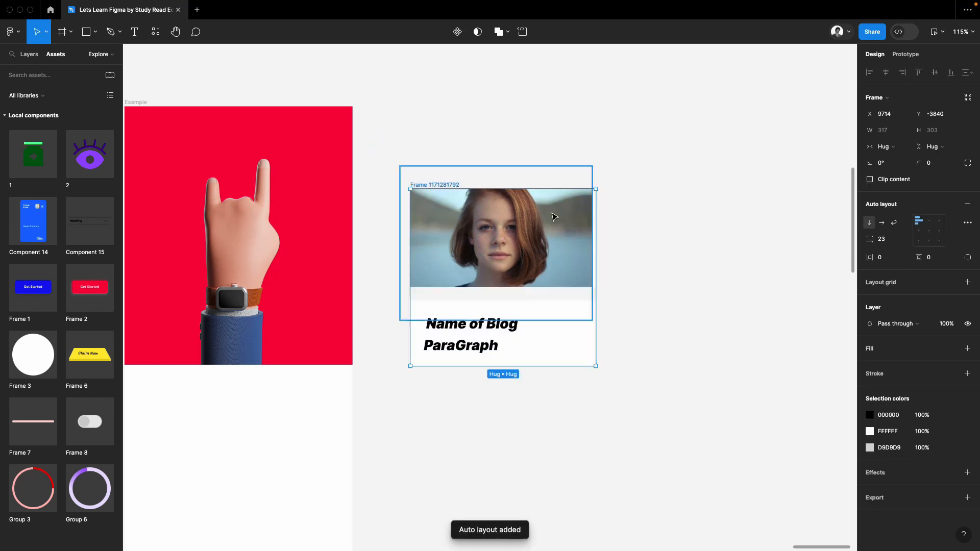
left_click(692, 381)
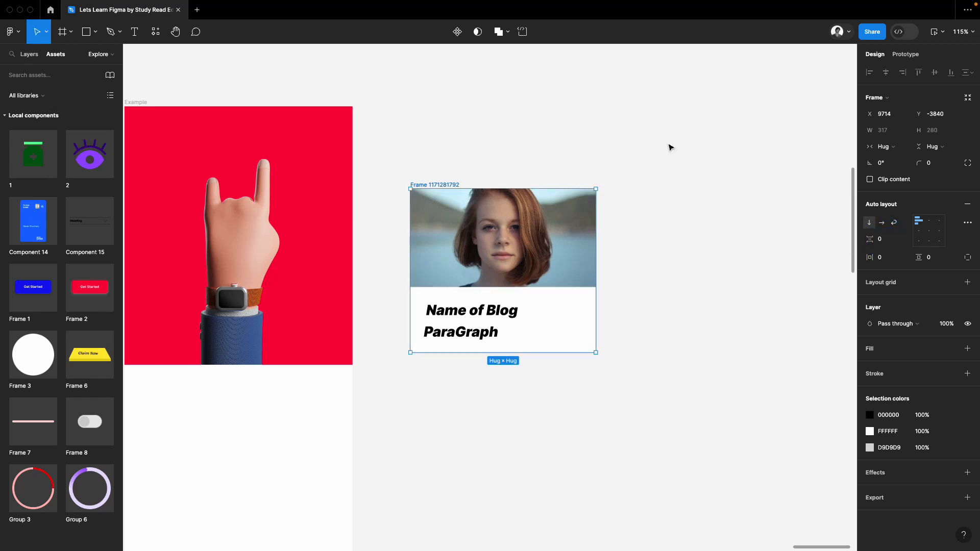
left_click(933, 163)
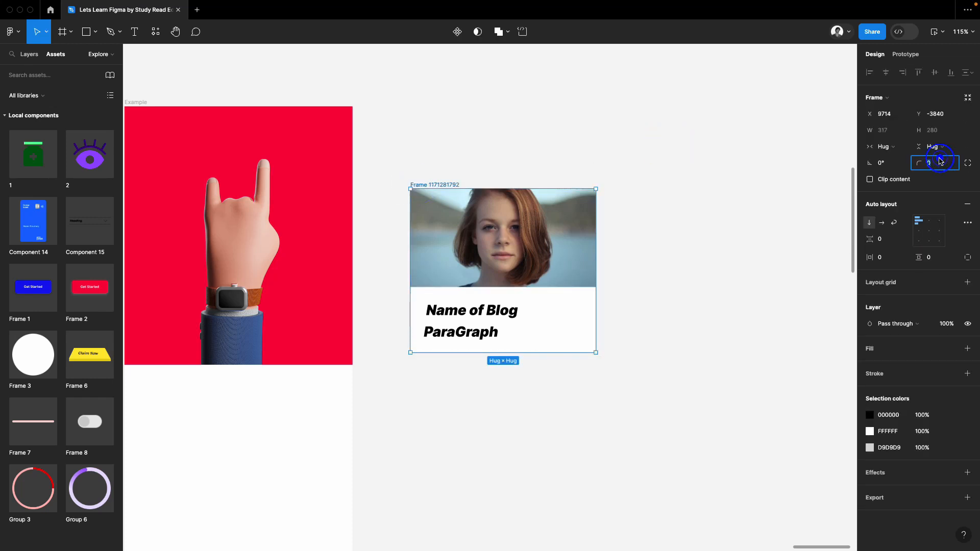
type("20")
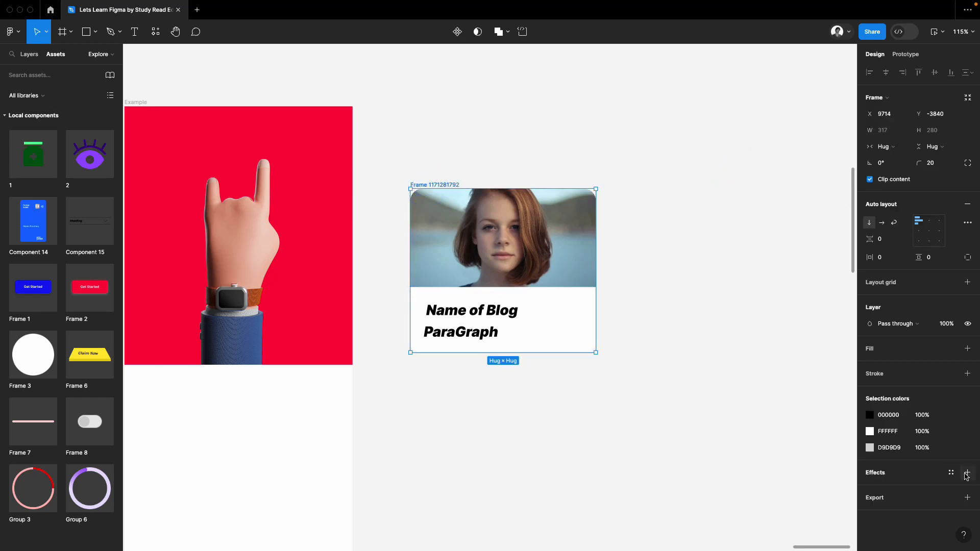
- Add a drop shadow effect to the card and reselect it
left_click(968, 473)
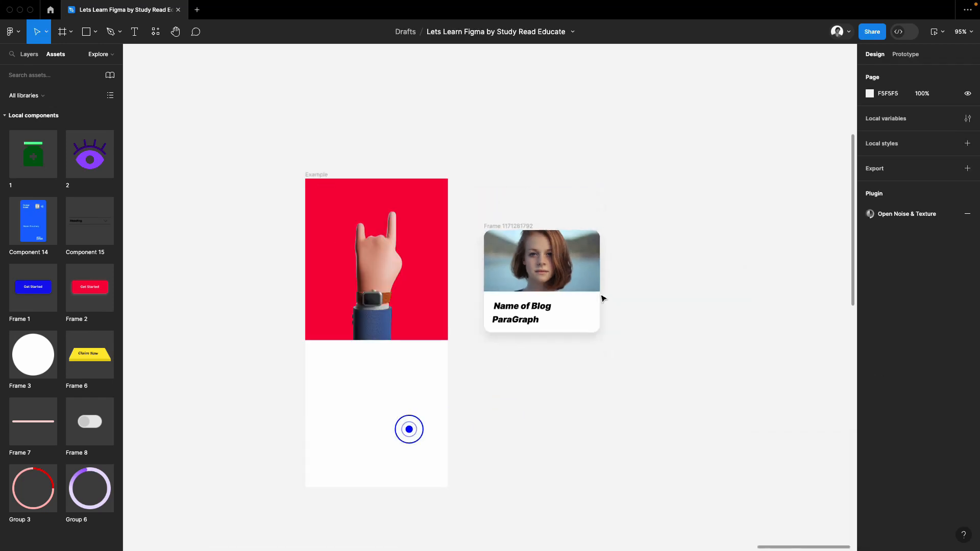
left_click(541, 260)
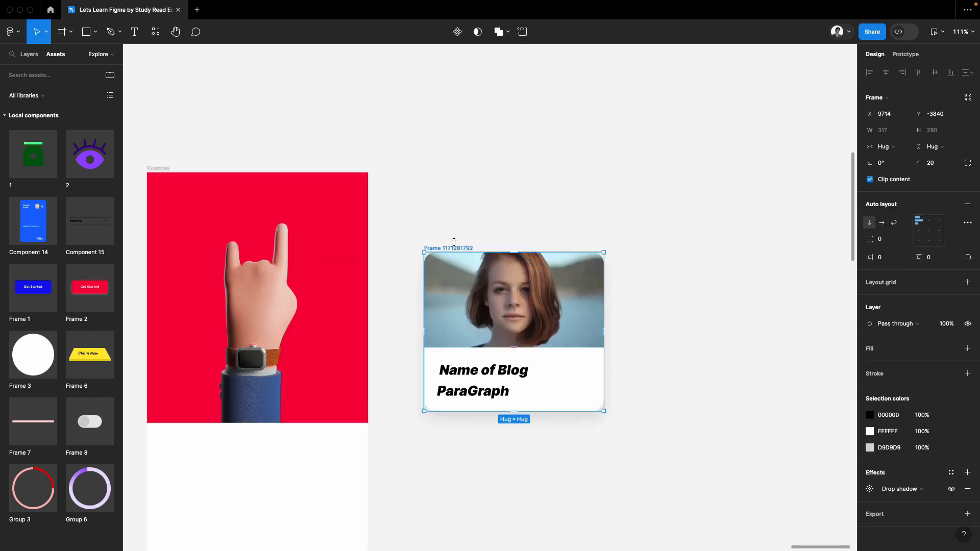
- Make the card a component and enlarge the photo in Variant2 for a zoomed-in look
left_click(656, 113)
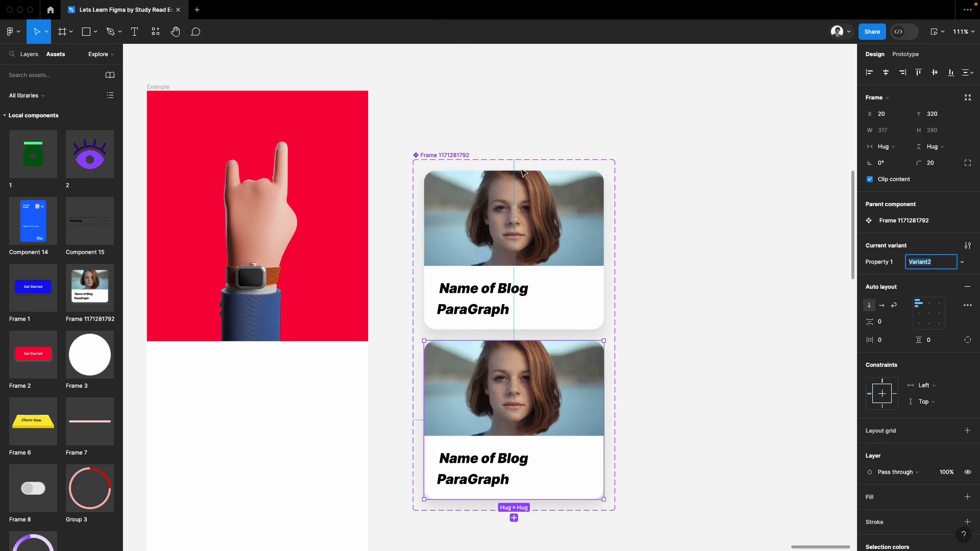
scroll("down", 3)
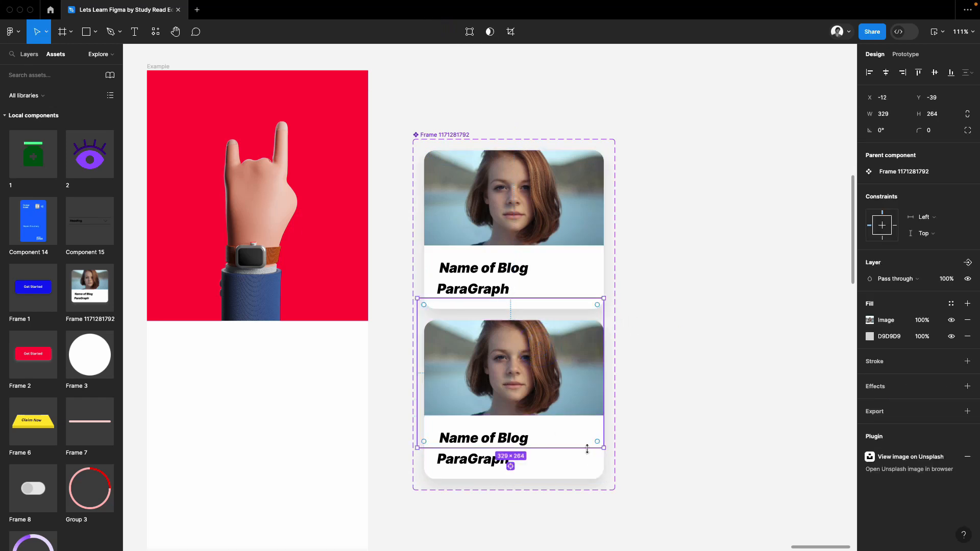
left_click_drag(597, 441, 656, 491)
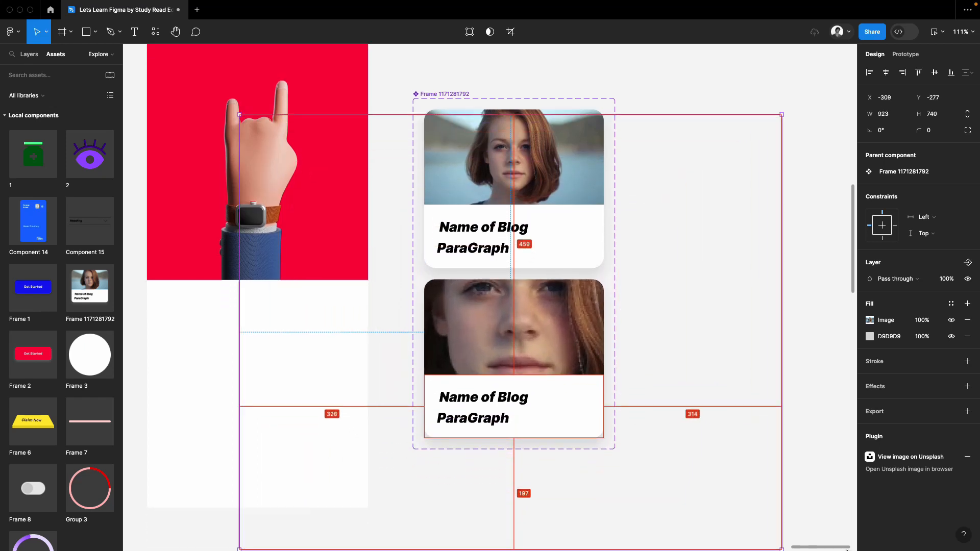
left_click(781, 258)
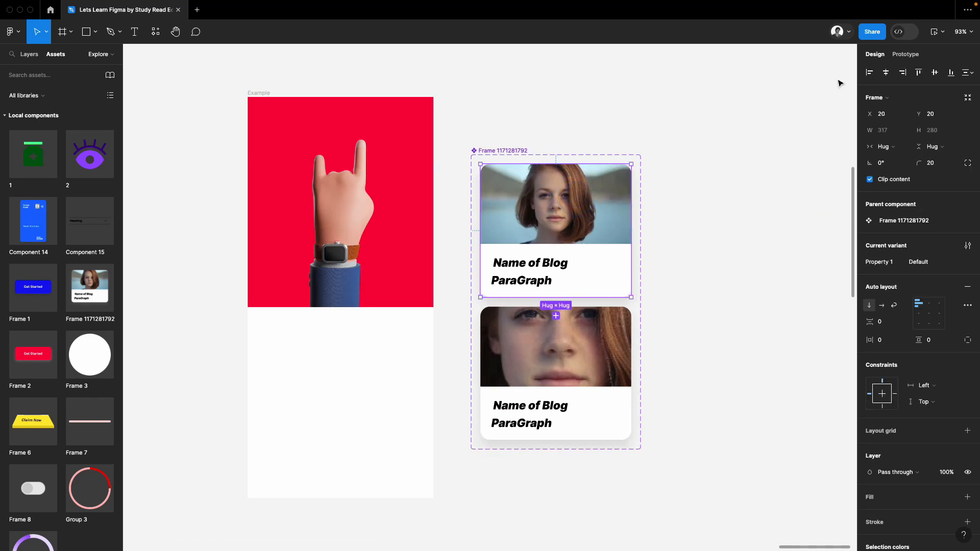
- Add a While hovering Smart animate interaction and choose a spring easing curve
left_click(905, 54)
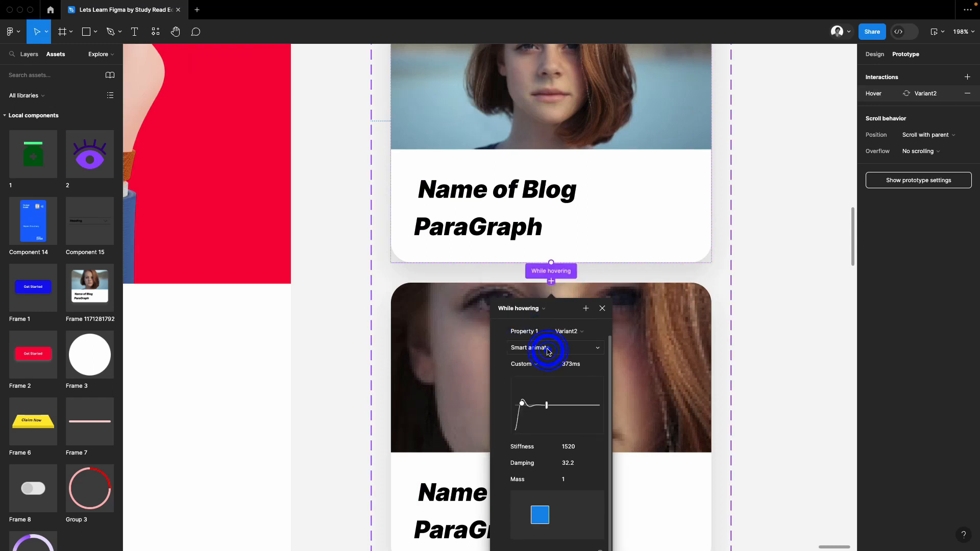
left_click(553, 348)
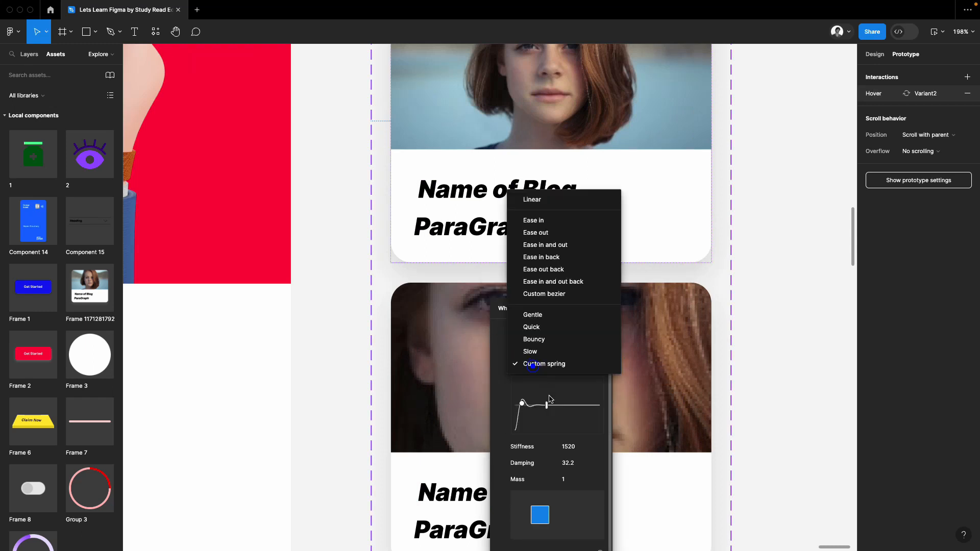
mouse_move(544, 244)
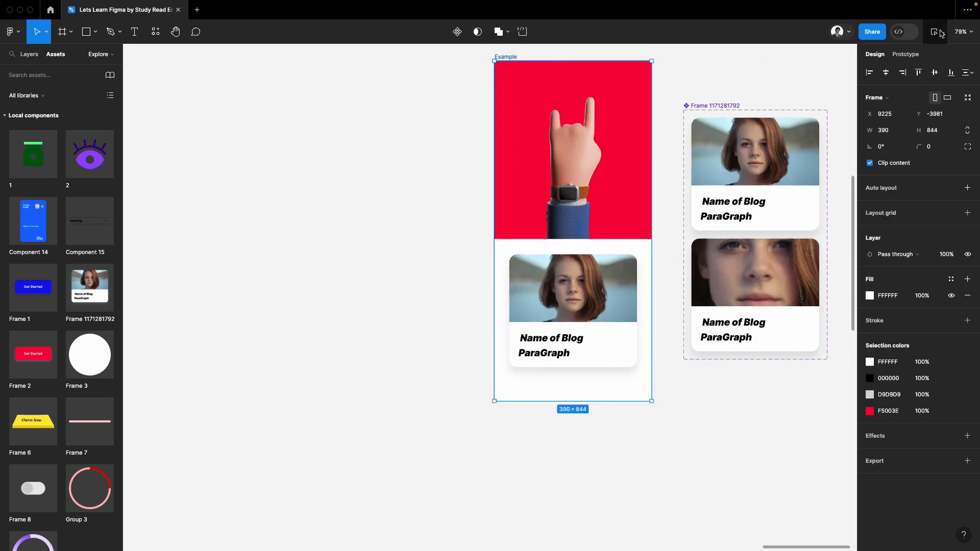
- Launch the prototype preview of the example screen with the card instance
left_click(936, 32)
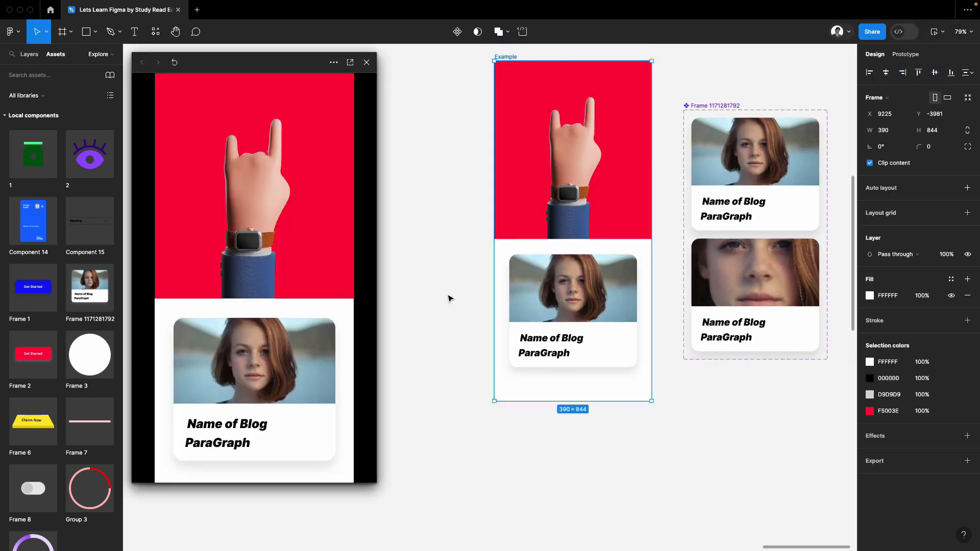